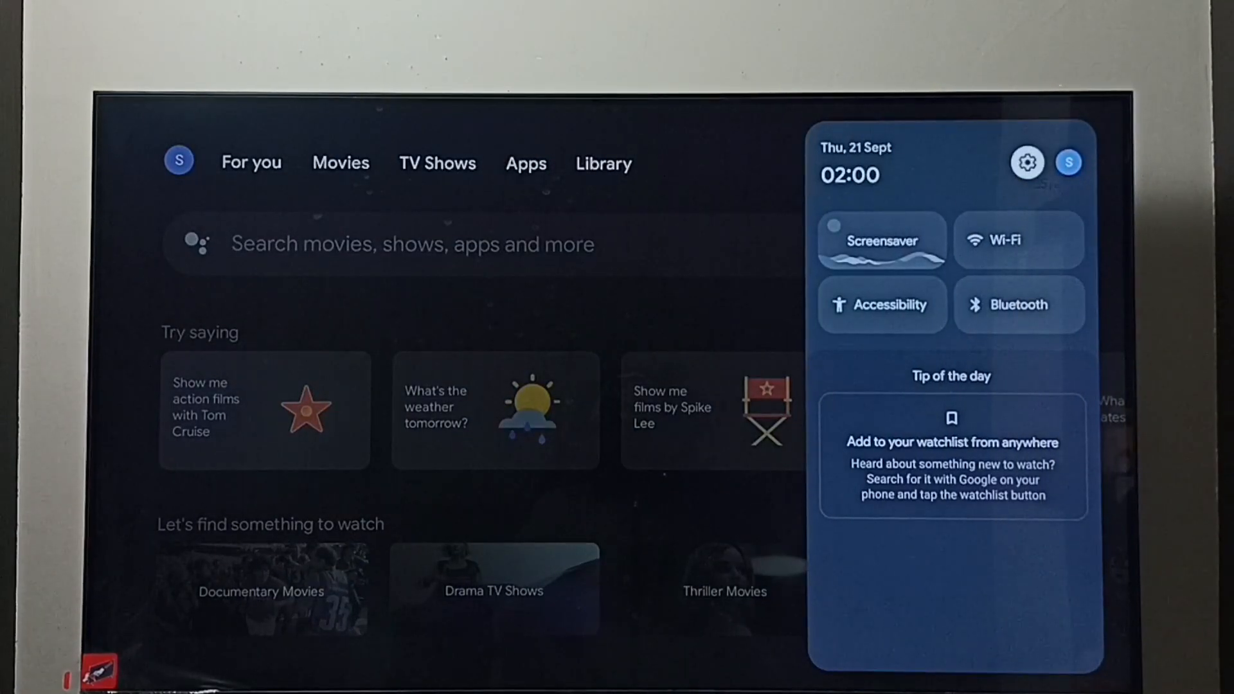
Open the System settings menu from the gear icon in the quick settings panel.
{"action": "left_click", "coordinate": [1018, 240]}
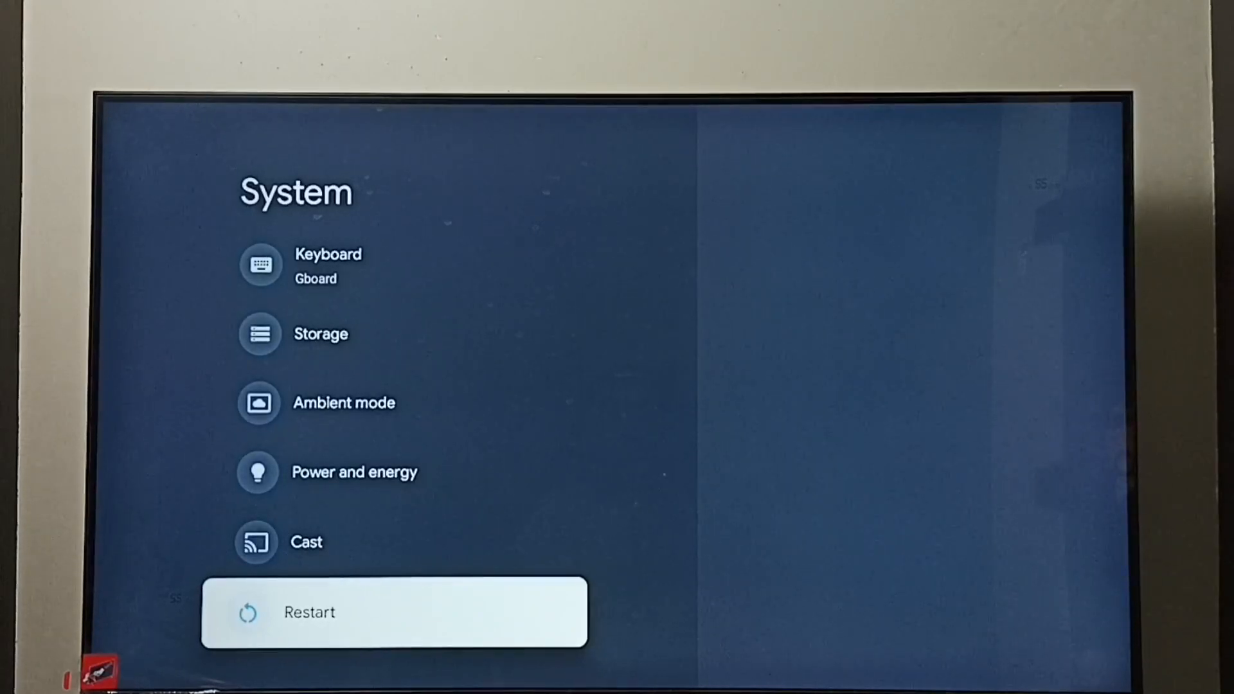
Return from System settings and browse the All apps list down to Chrome's details page.
{"action": "key", "text": "Back"}
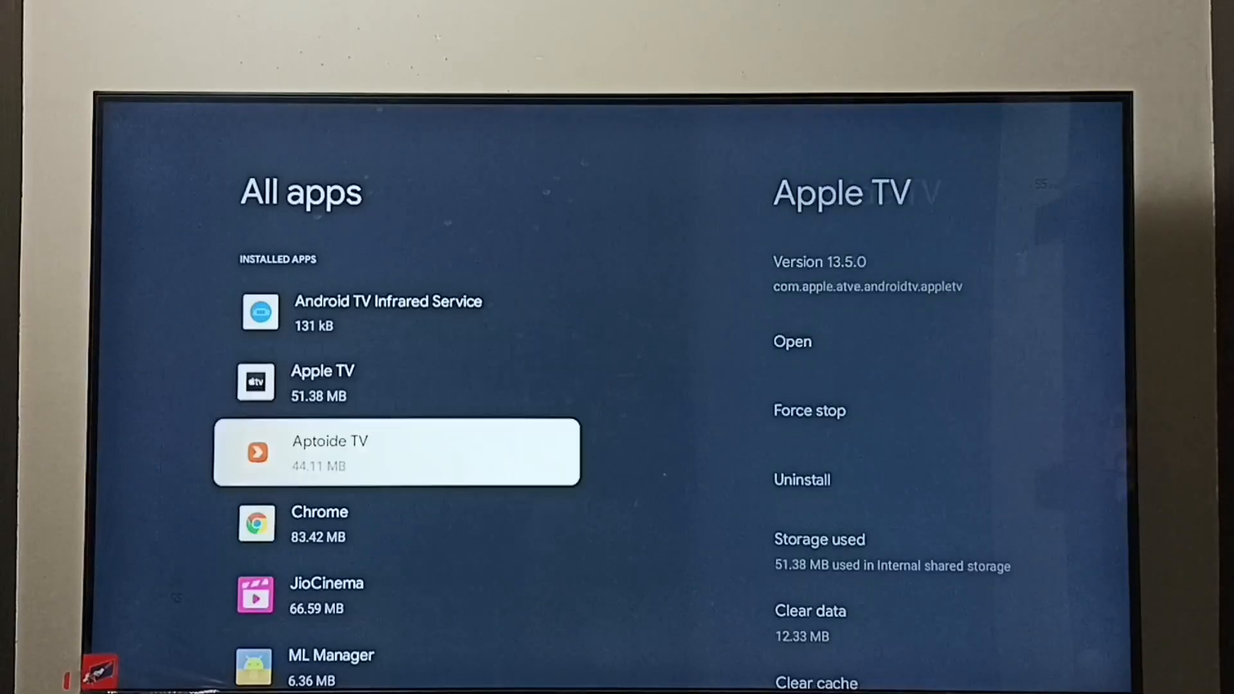
{"action": "scroll", "scroll_direction": "down", "scroll_amount": 3}
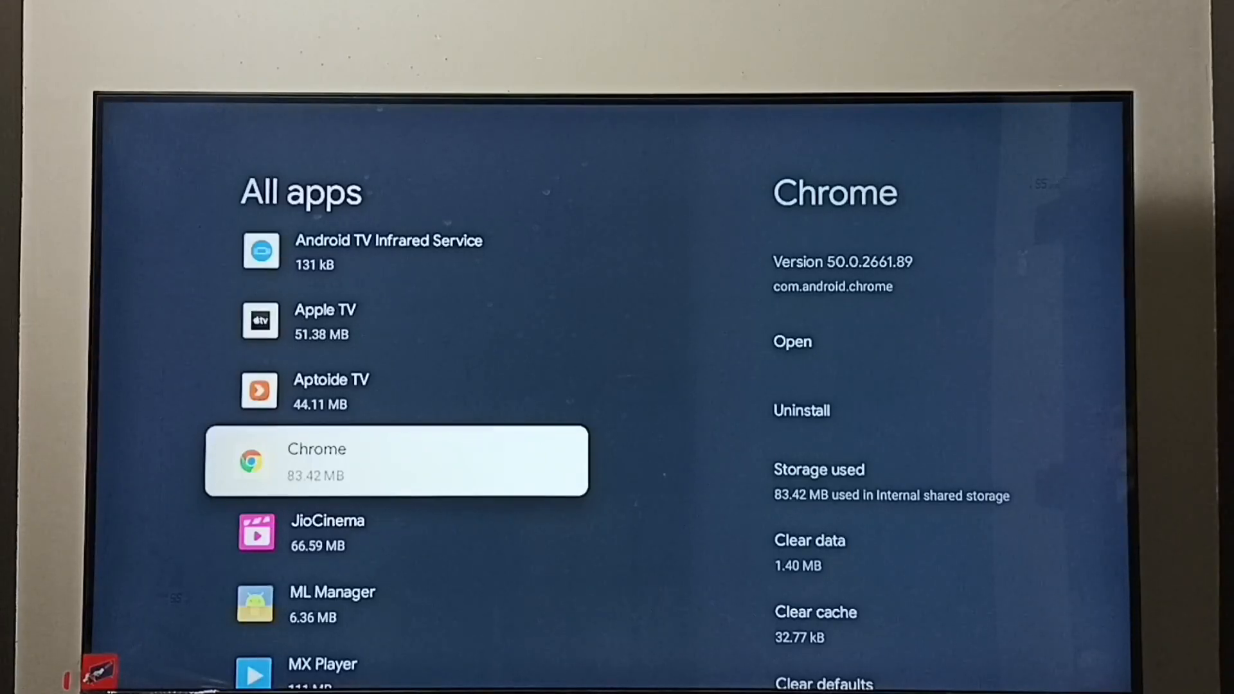
Back out to the main settings and reach the Factory reset confirmation via System > About.
{"action": "key", "text": "Back"}
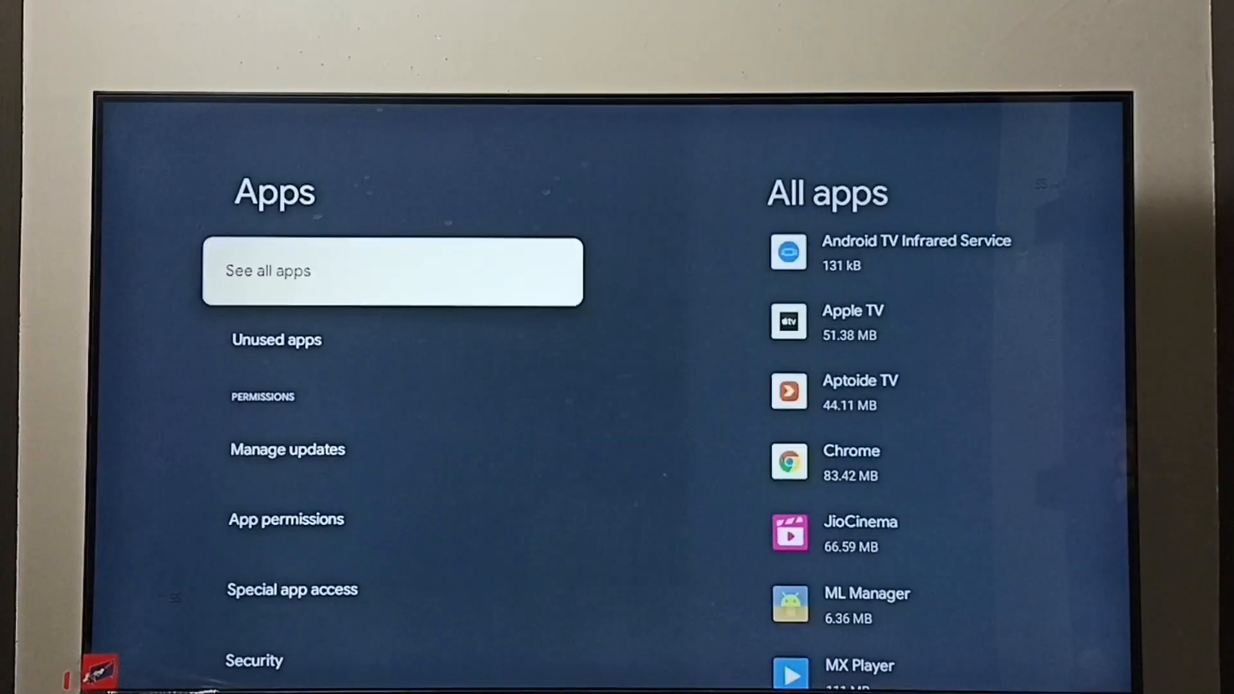
{"action": "key", "text": "Back"}
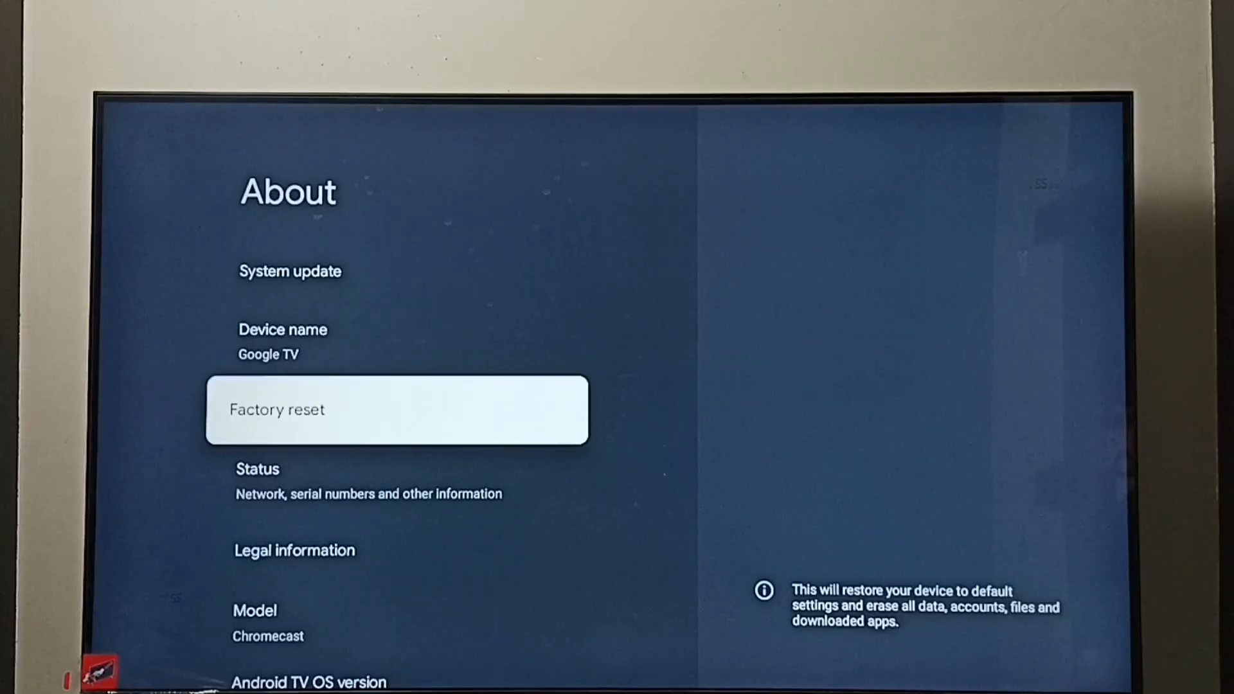
{"action": "left_click", "coordinate": [397, 409]}
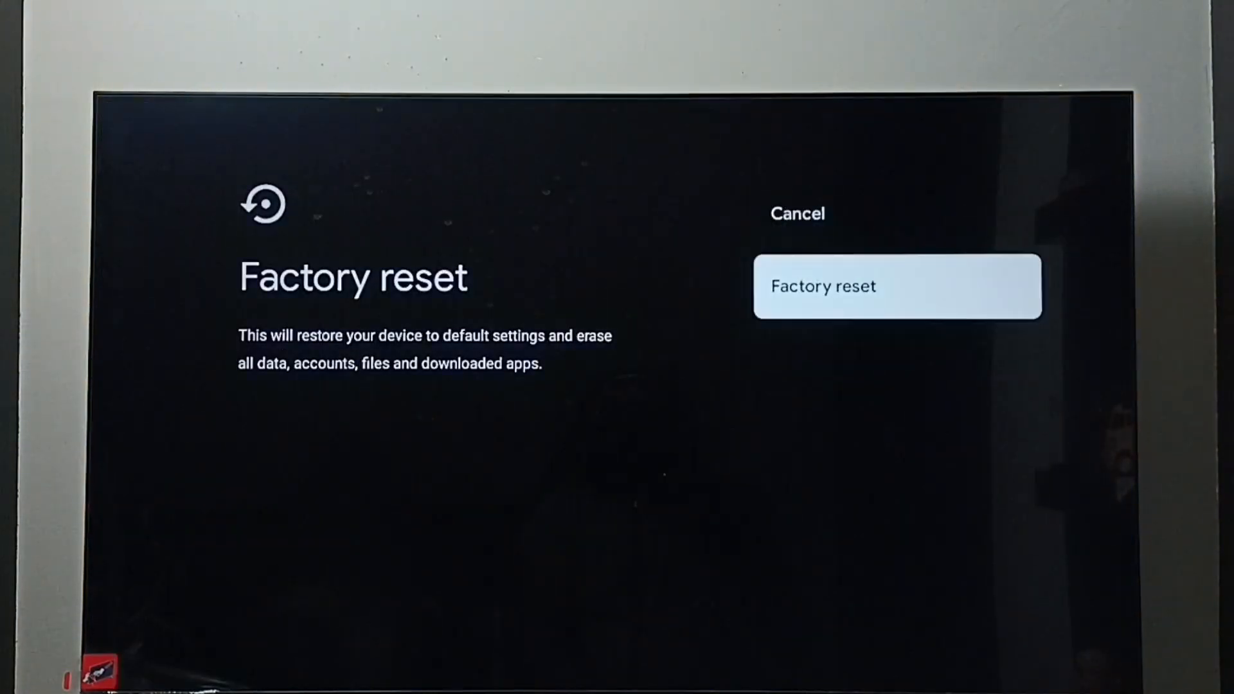